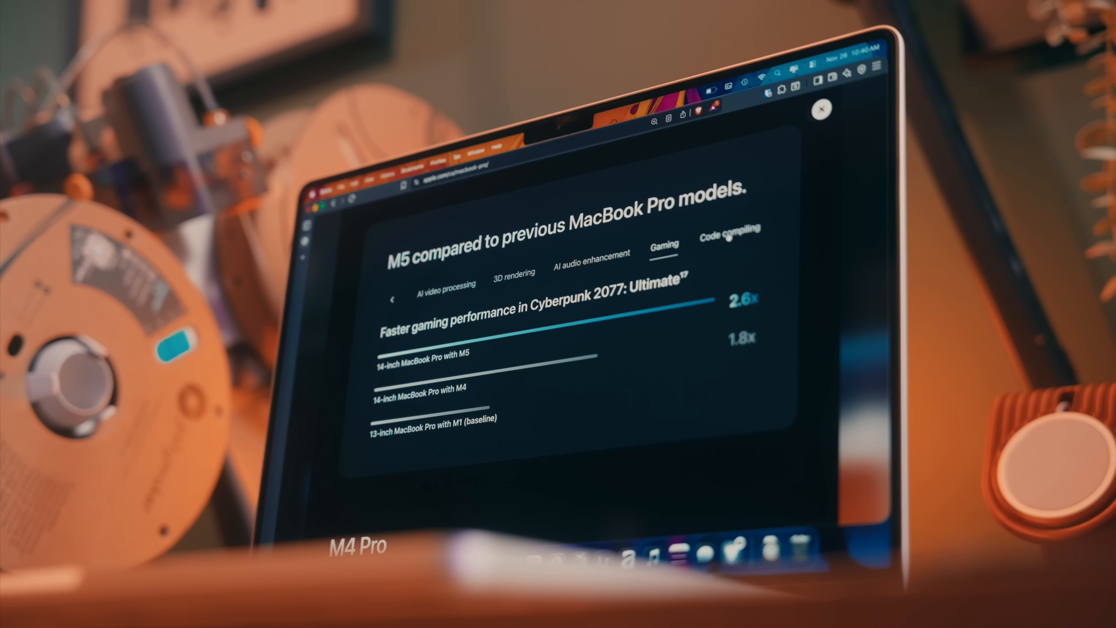
Show the M5 code-compiling comparison with 2.1x faster Xcode project builds.
{"action": "left_click", "coordinate": [728, 231]}
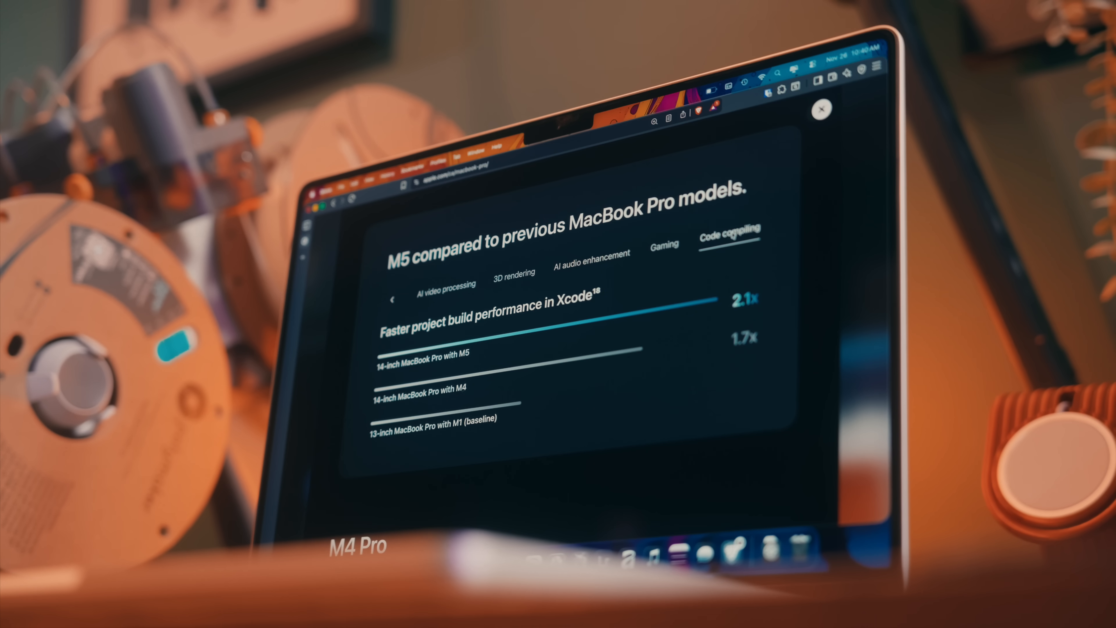